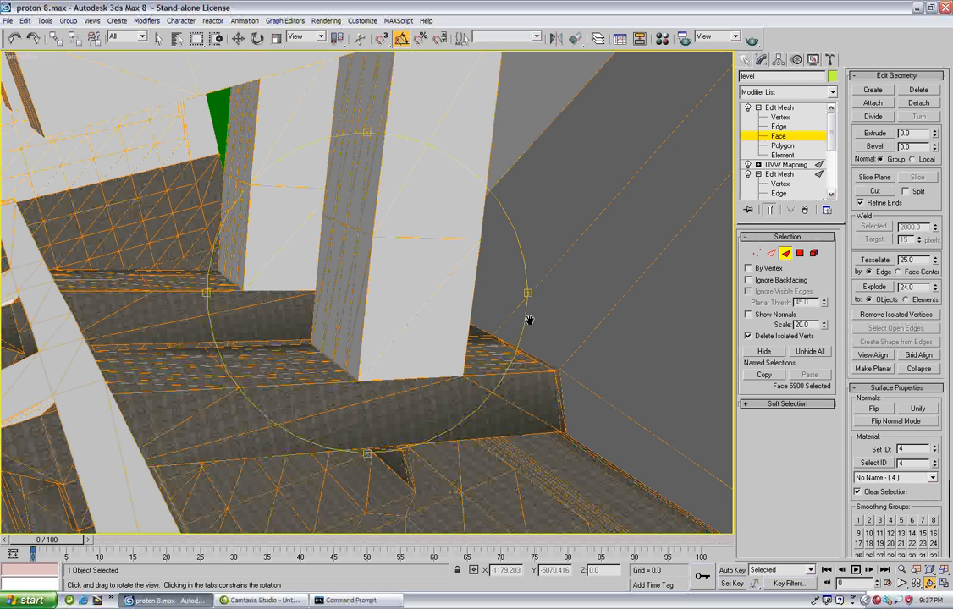
Step: Create triangle faces across the floor gap at the pillar base and verify the fill
left_click_drag(528, 320, 379, 323)
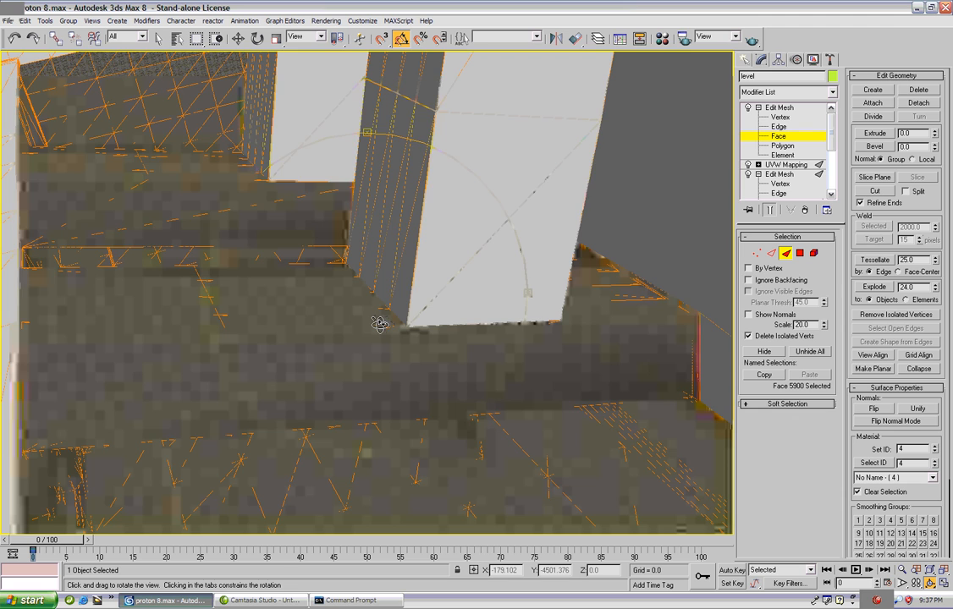
left_click_drag(380, 325, 357, 269)
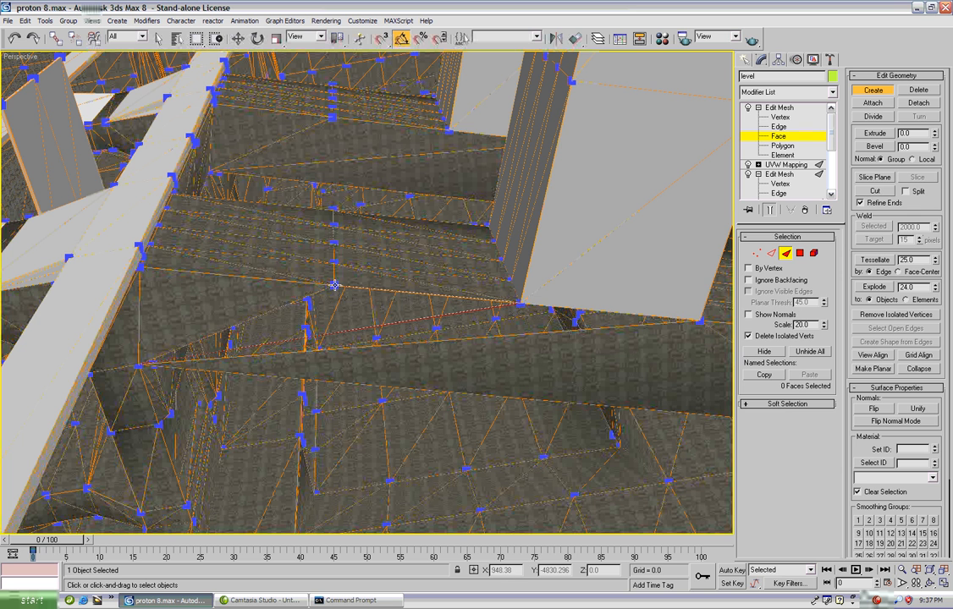
left_click(335, 330)
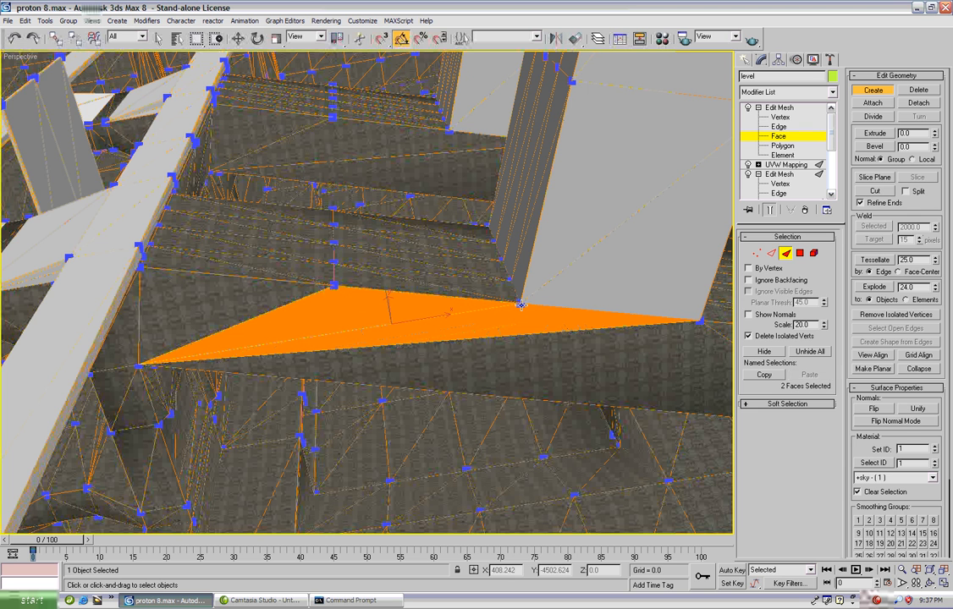
left_click(874, 90)
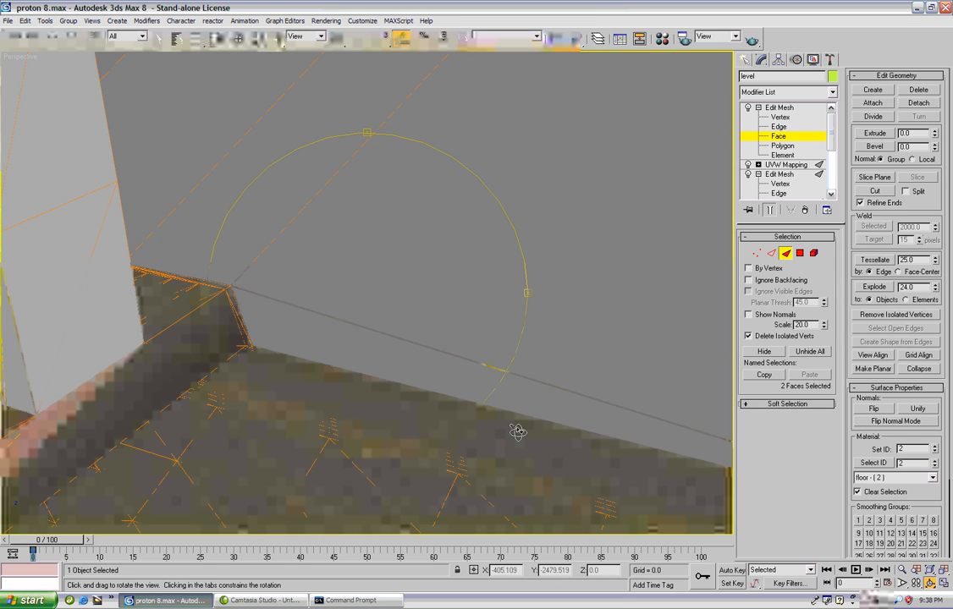
left_click_drag(518, 432, 410, 392)
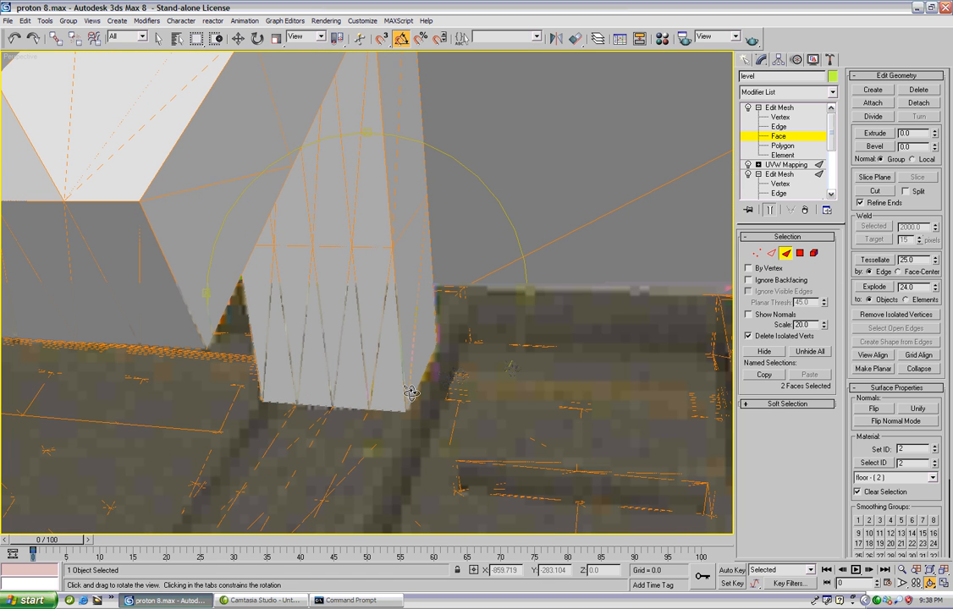
left_click_drag(410, 392, 660, 179)
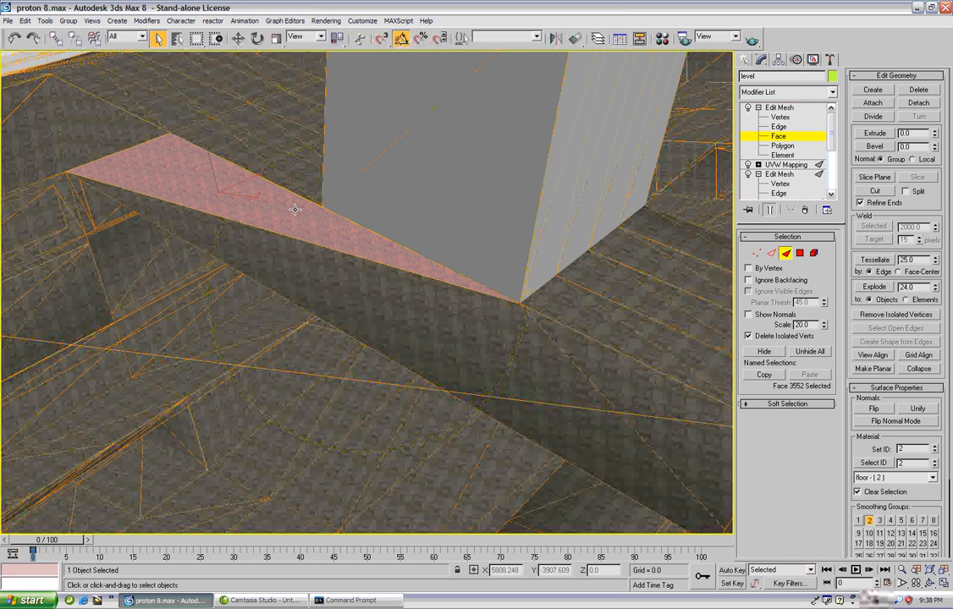
Step: Create a single triangular face from three vertices at the foot of the pillar
left_click(300, 182)
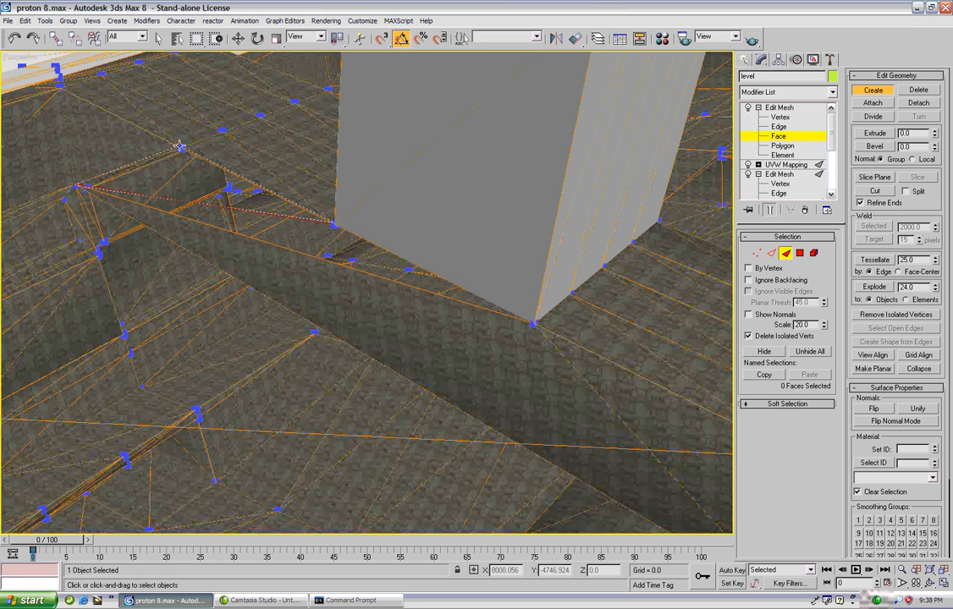
left_click(153, 183)
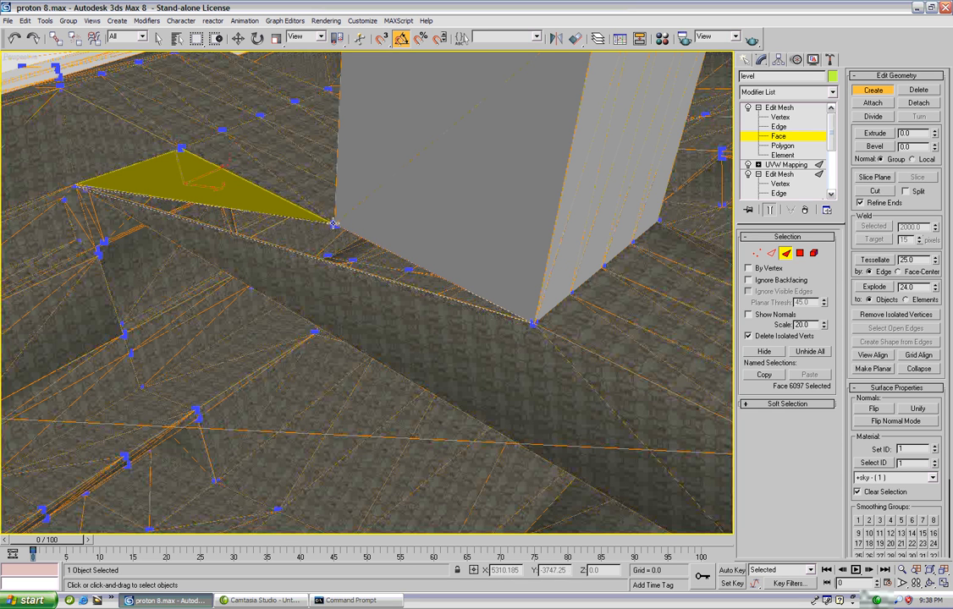
left_click(488, 230)
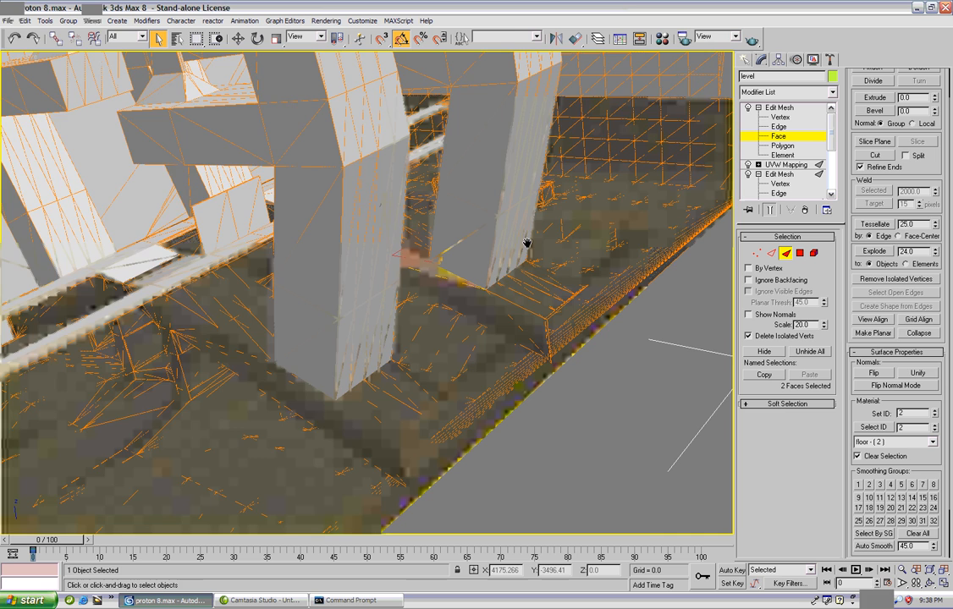
Step: Export the level mesh as proton.jms, replacing the existing file
left_click(7, 20)
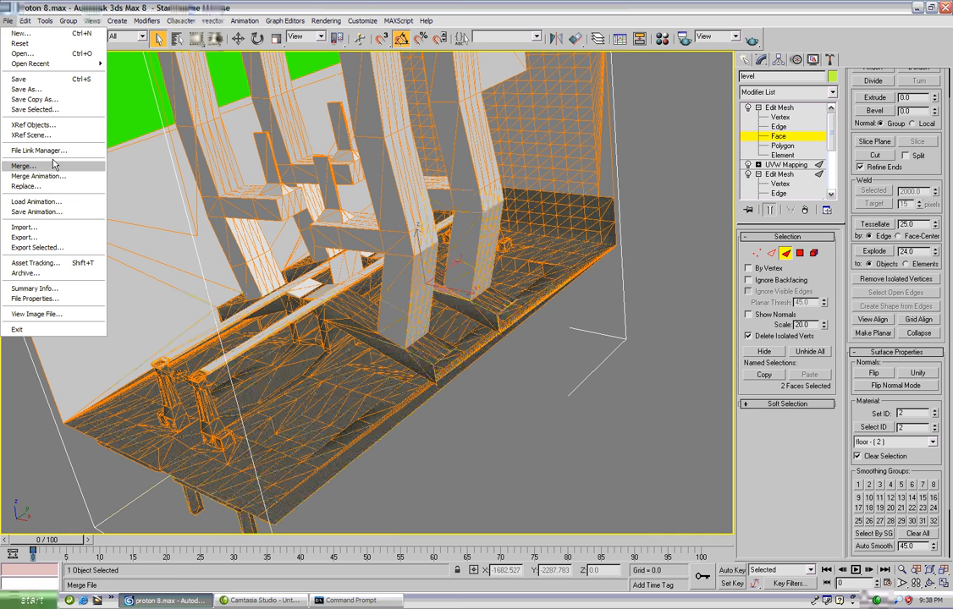
left_click(37, 247)
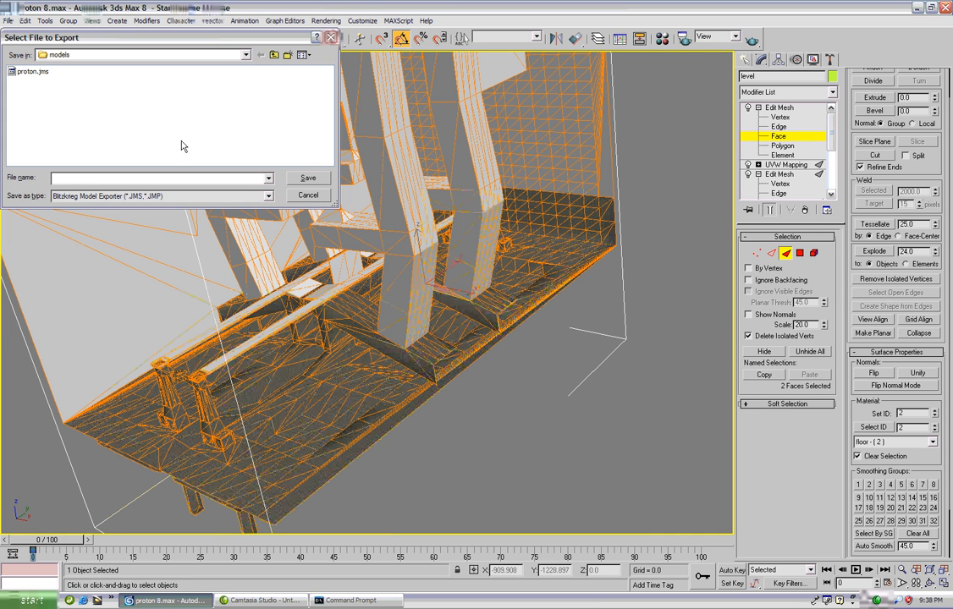
left_click(308, 177)
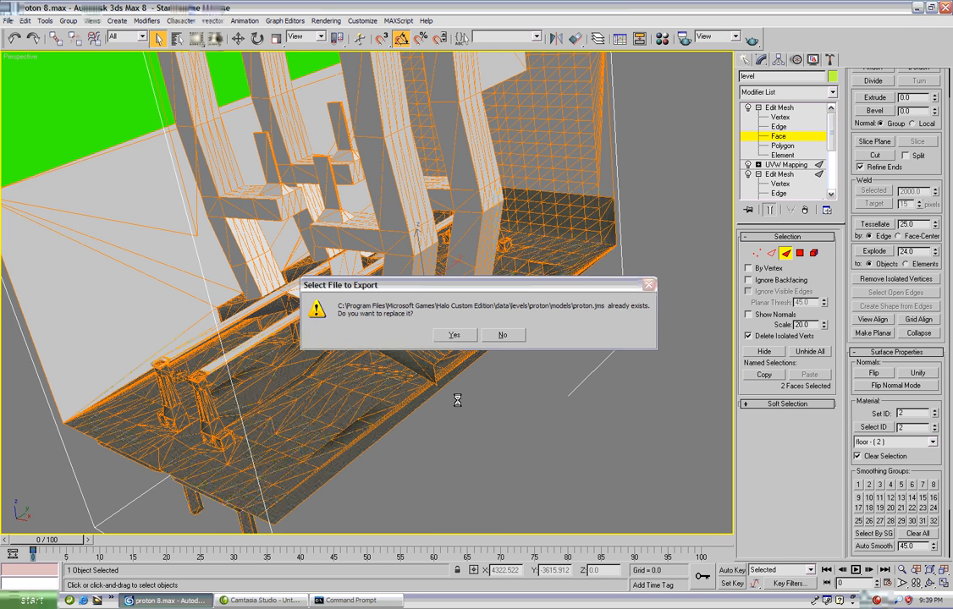
left_click(453, 336)
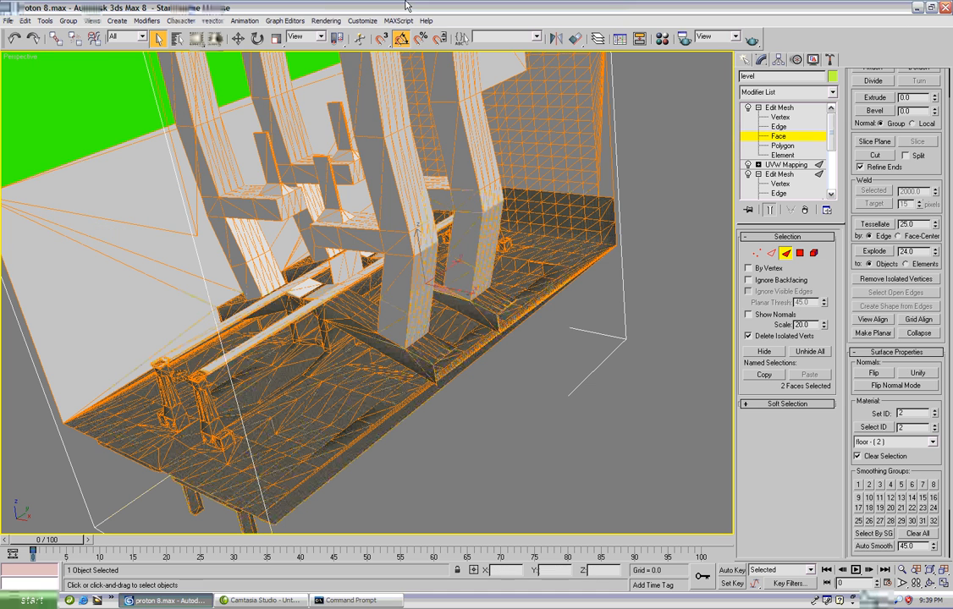
Step: Import the proton.wrl error markers with default VRML import options
left_click(10, 21)
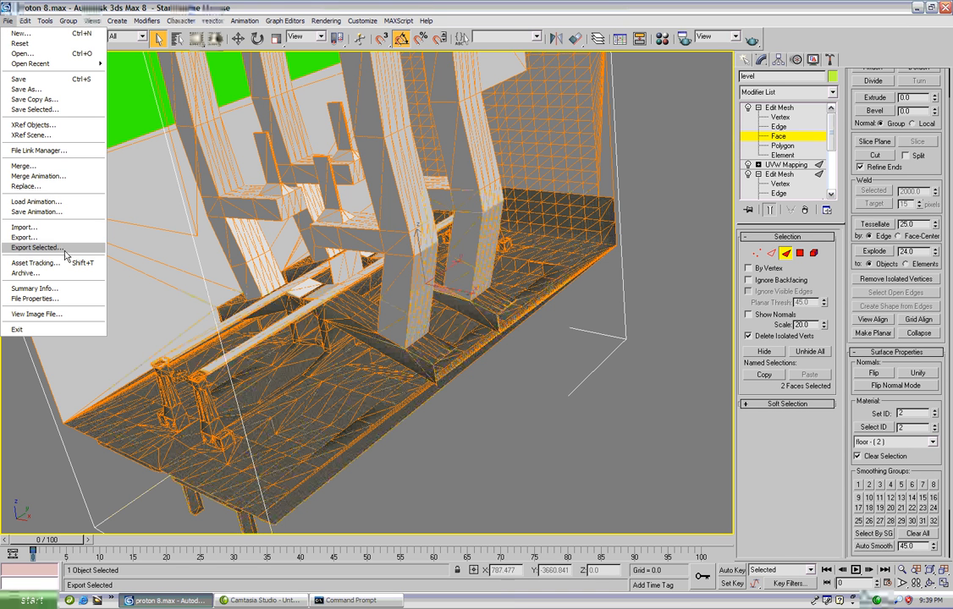
mouse_move(23, 227)
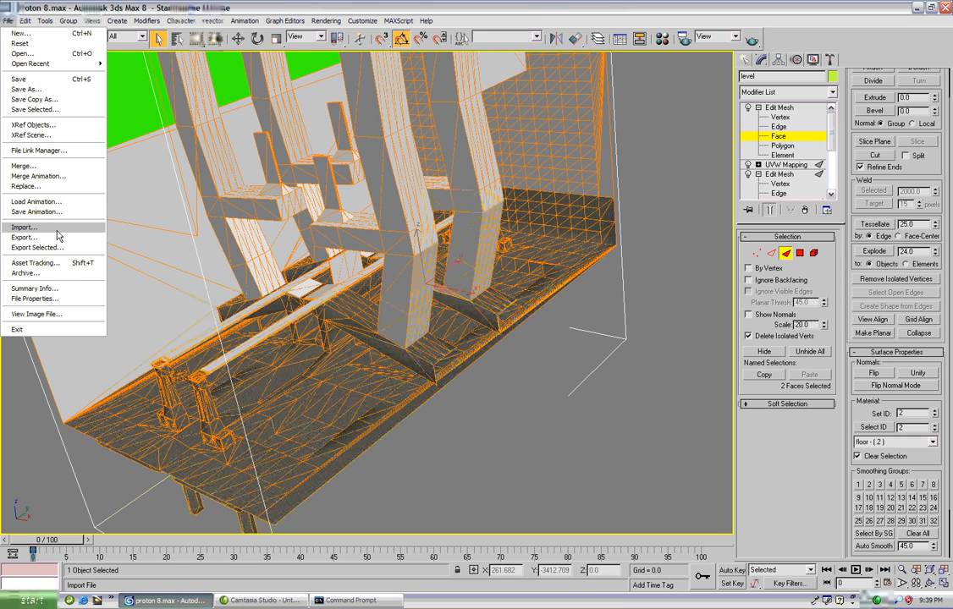
left_click(26, 227)
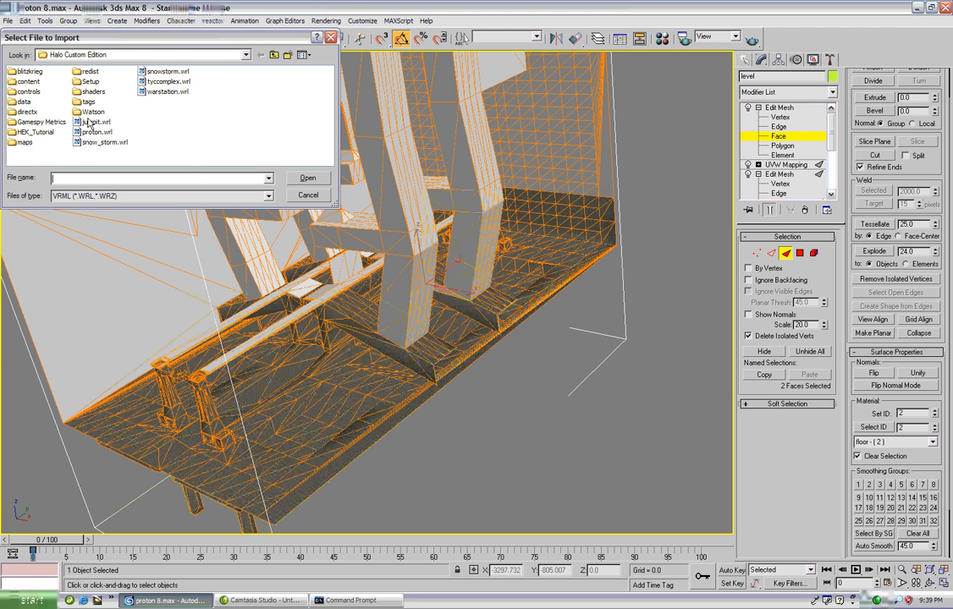
left_click(97, 132)
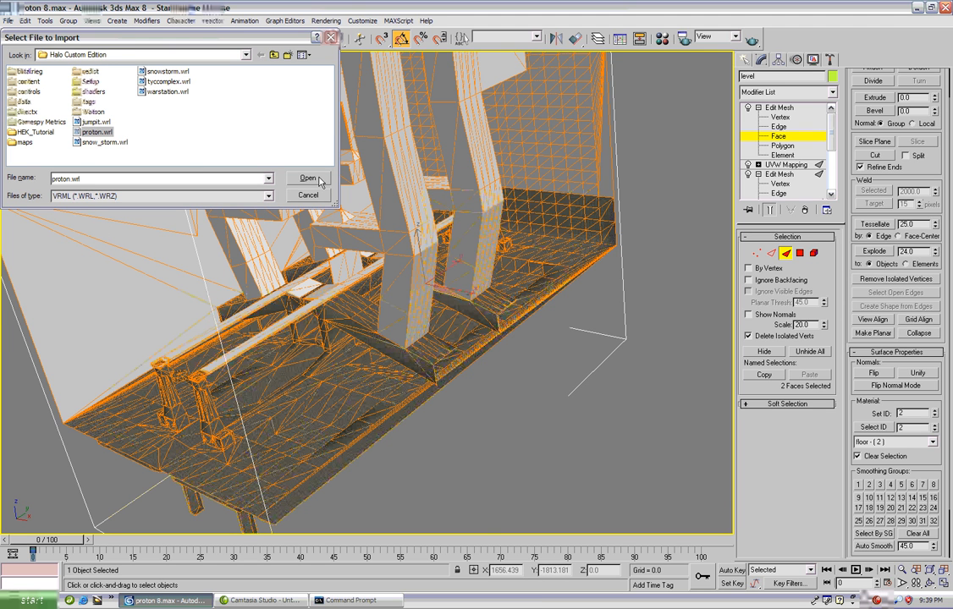
left_click(308, 178)
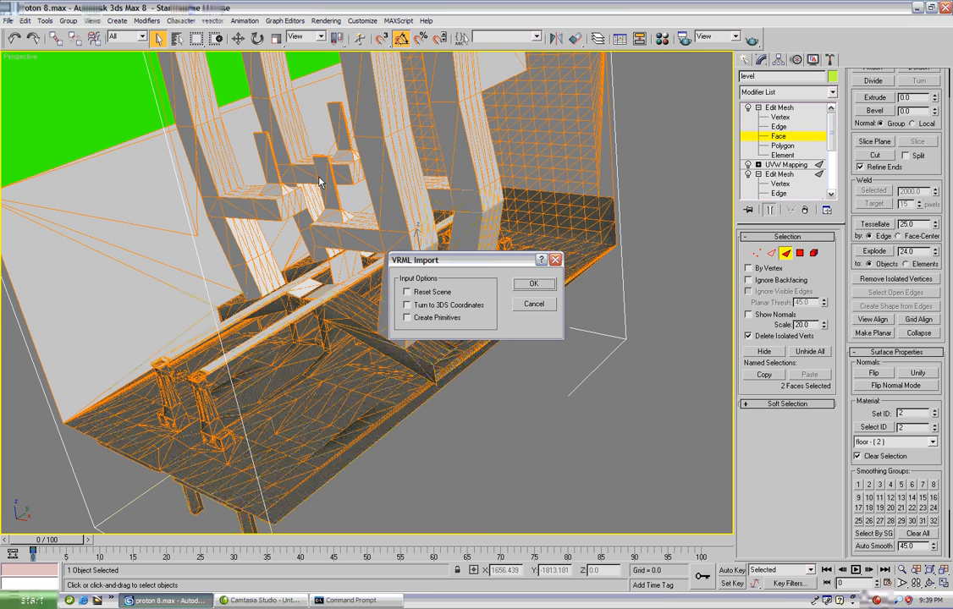
left_click(535, 285)
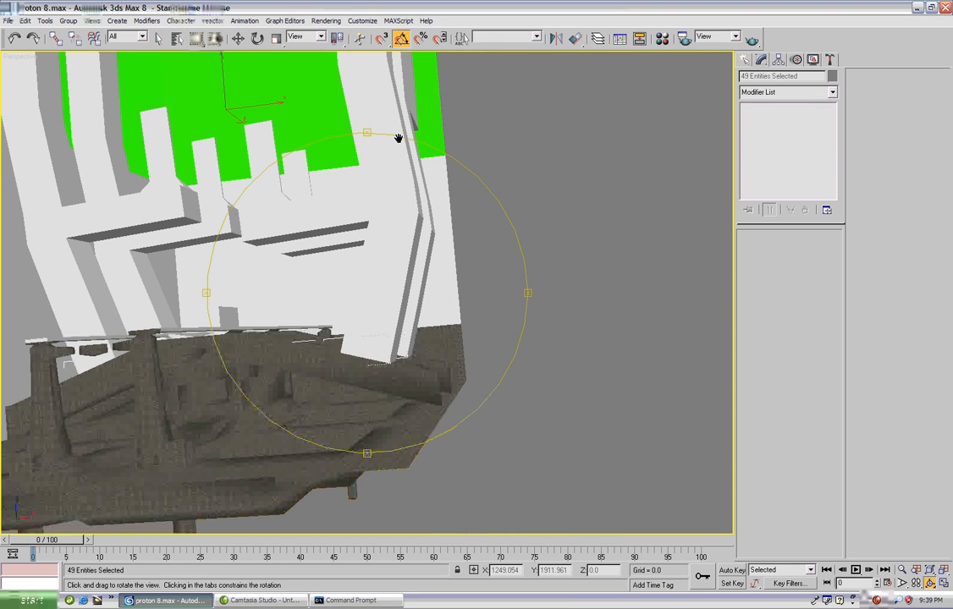
left_click_drag(398, 139, 433, 318)
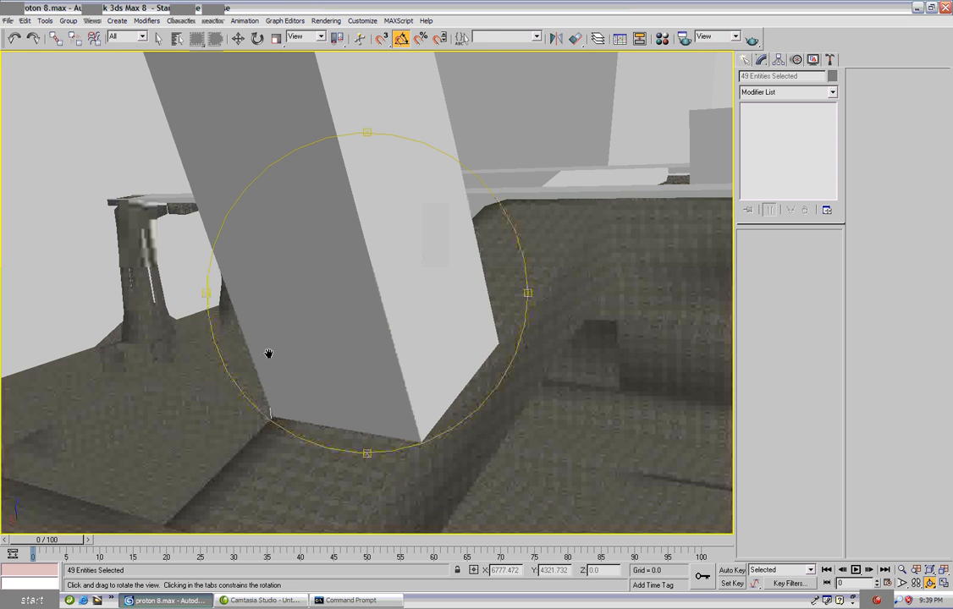
left_click_drag(268, 354, 443, 353)
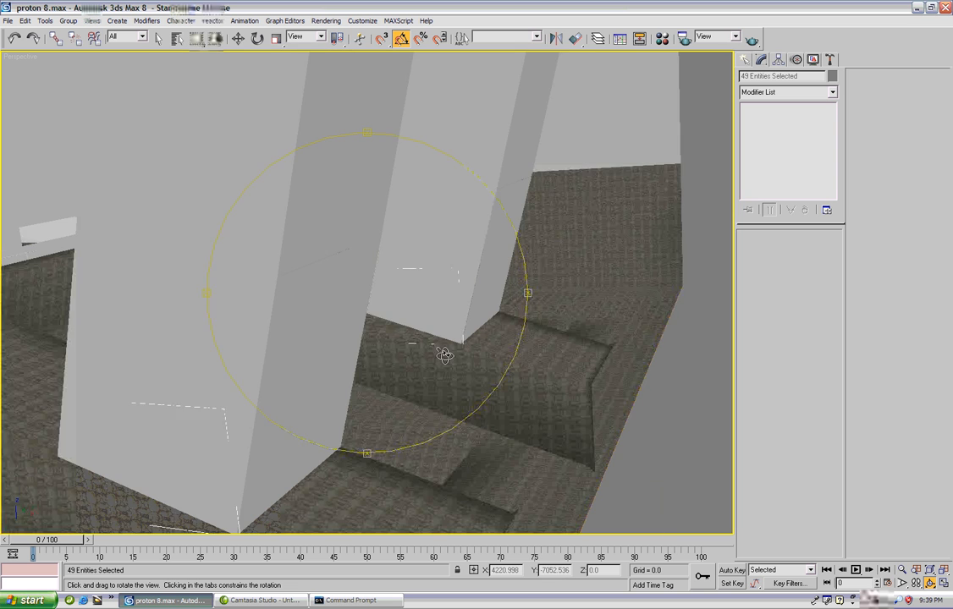
left_click_drag(443, 354, 376, 349)
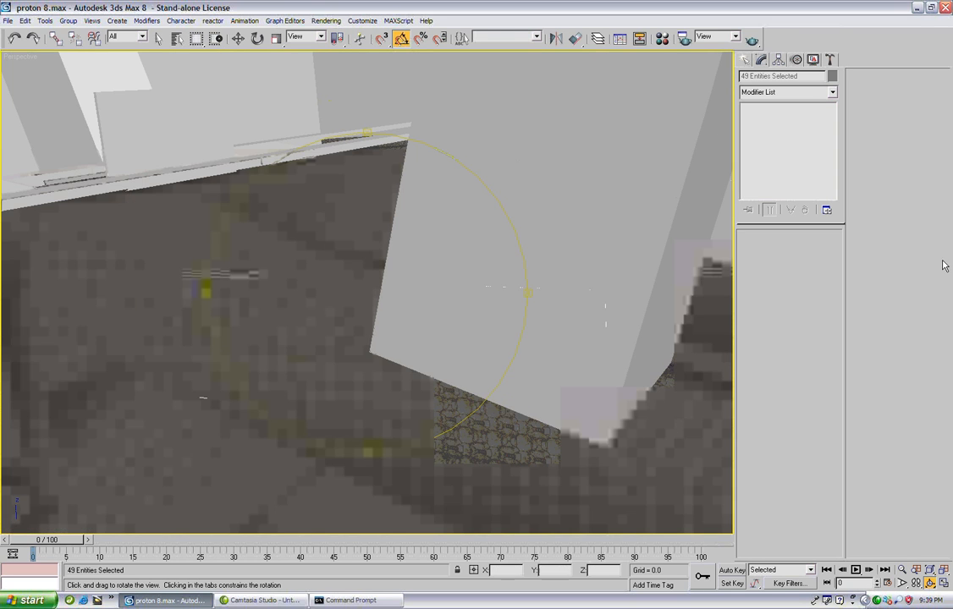
left_click_drag(525, 294, 478, 298)
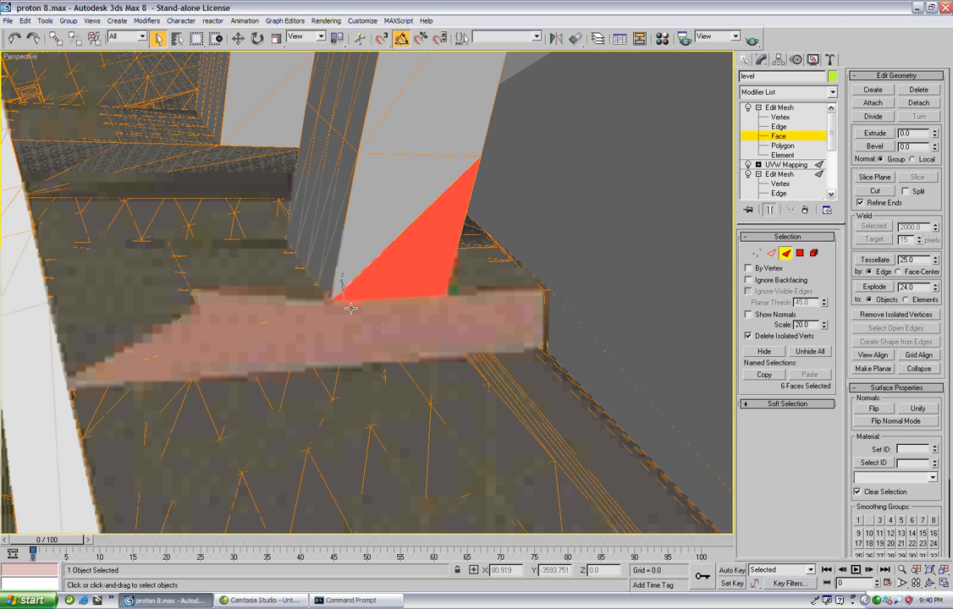
mouse_move(291, 291)
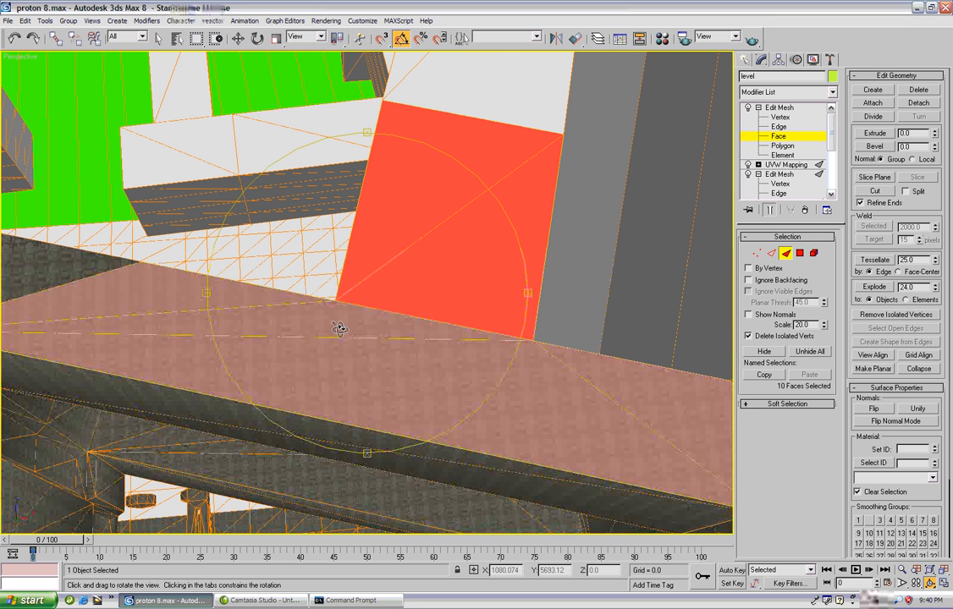
Step: Select the thin sliver face along the ledge and hide it
left_click_drag(339, 328, 422, 376)
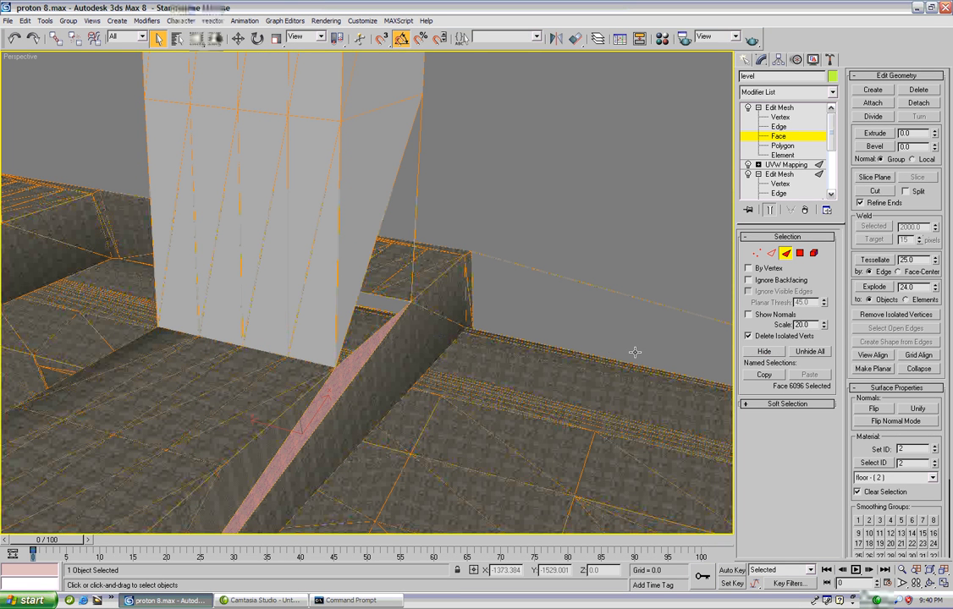
left_click(499, 356)
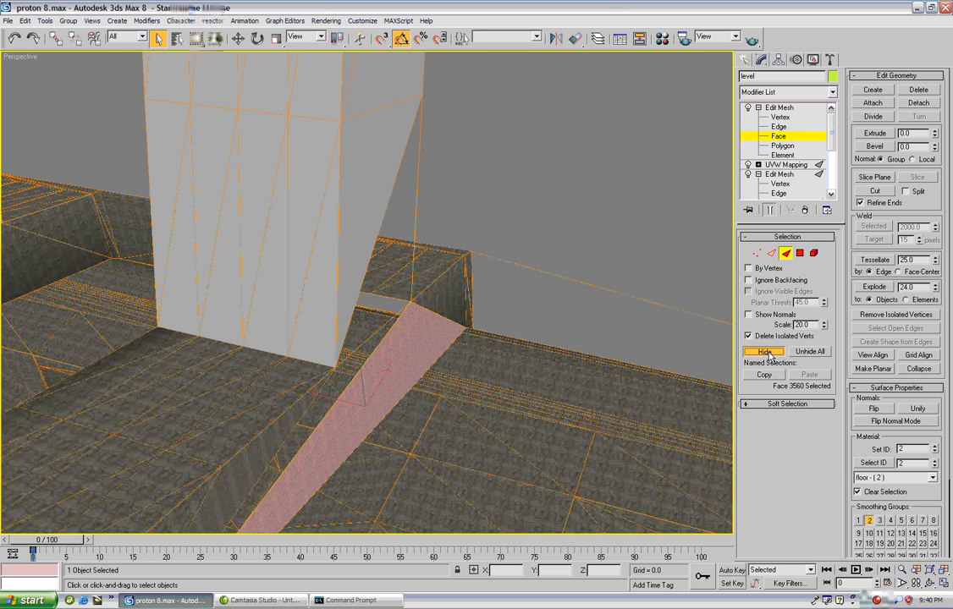
left_click(764, 350)
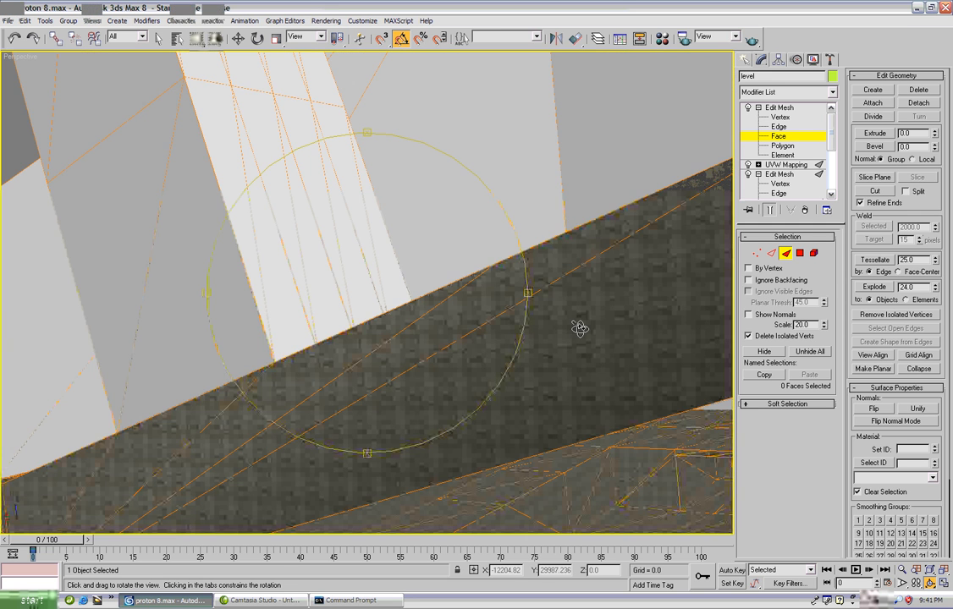
left_click_drag(580, 329, 470, 335)
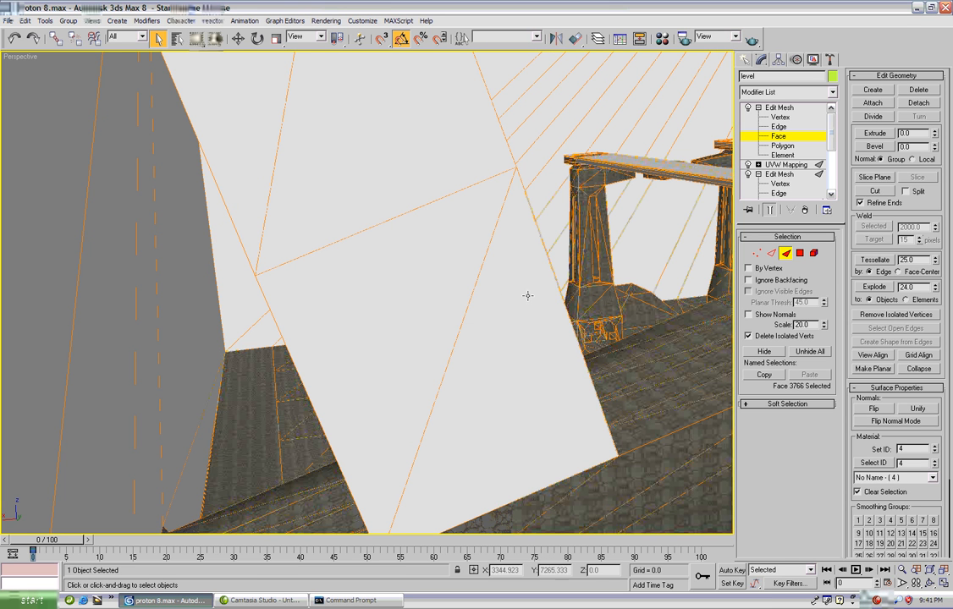
Step: Box-select the 29 faces surrounding the red error marker on the grey surface
left_click(499, 347)
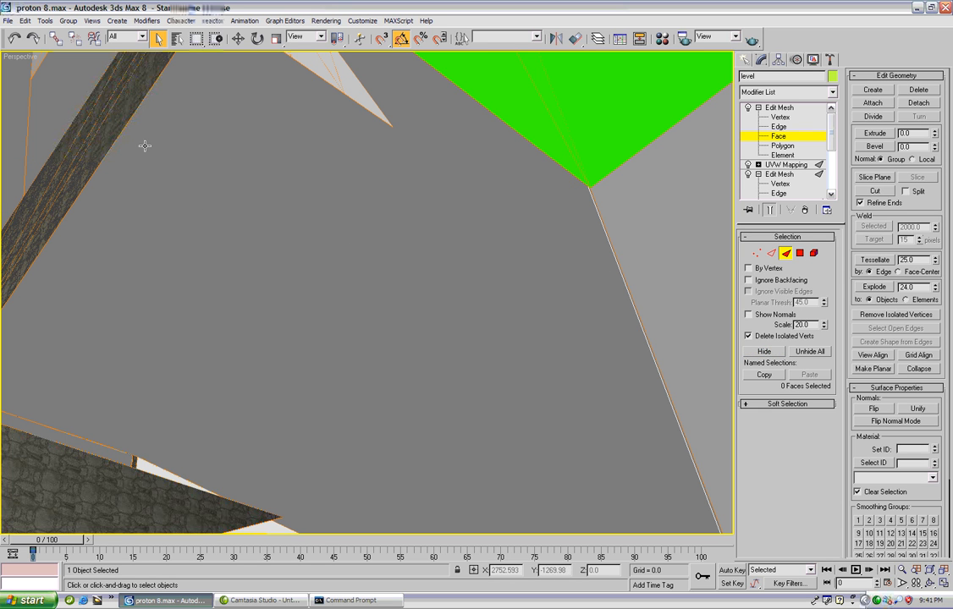
left_click_drag(144, 145, 515, 393)
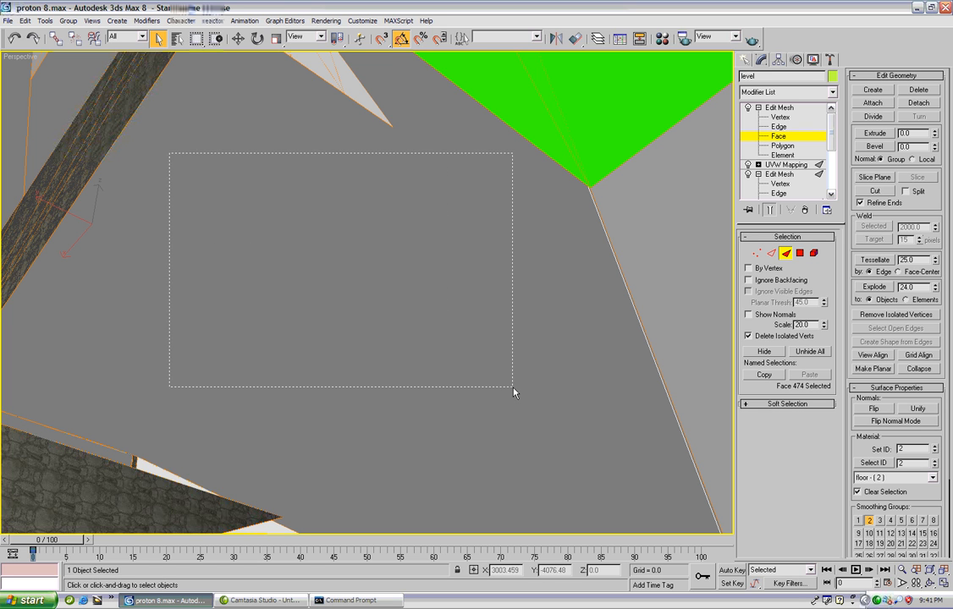
left_click_drag(170, 156, 514, 389)
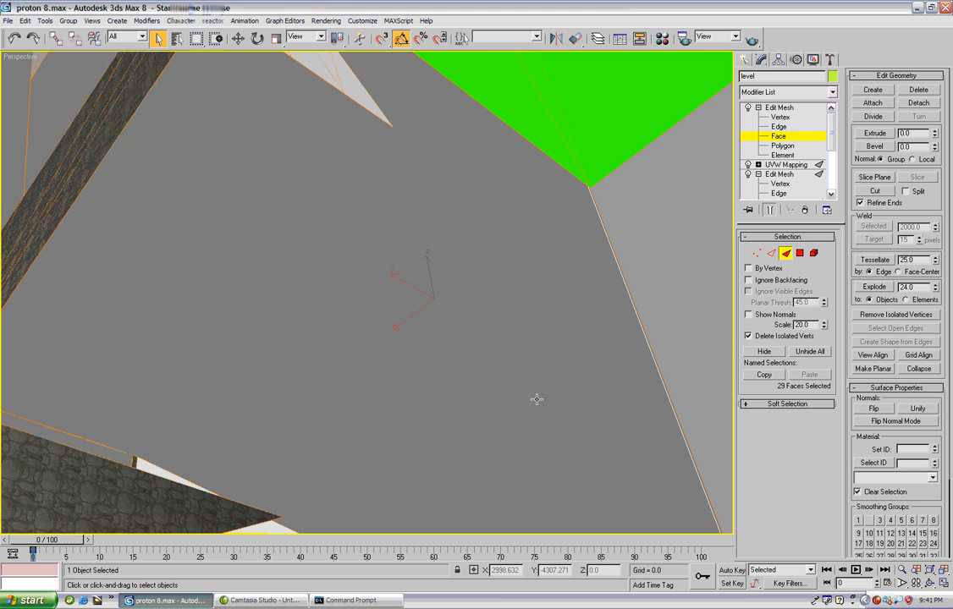